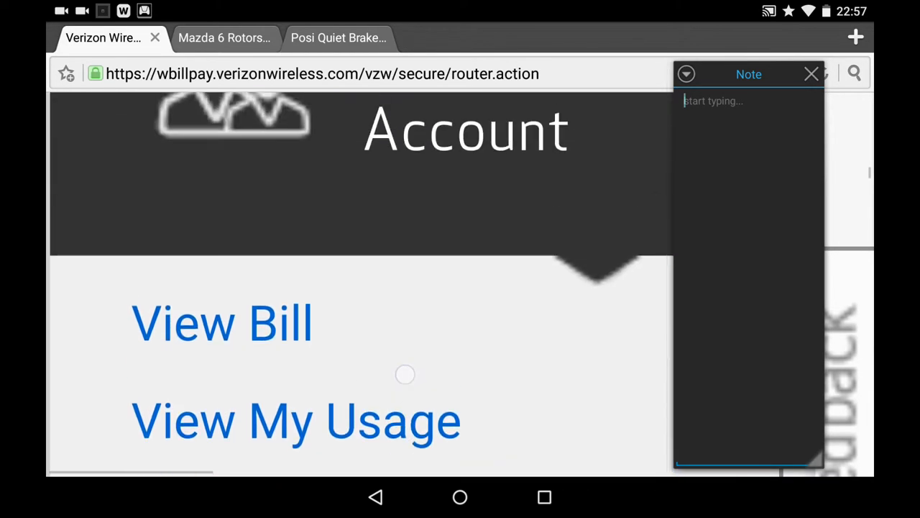
Scroll down the account page and choose Manage Privacy Settings
{"action": "scroll", "scroll_direction": "down", "scroll_amount": 3}
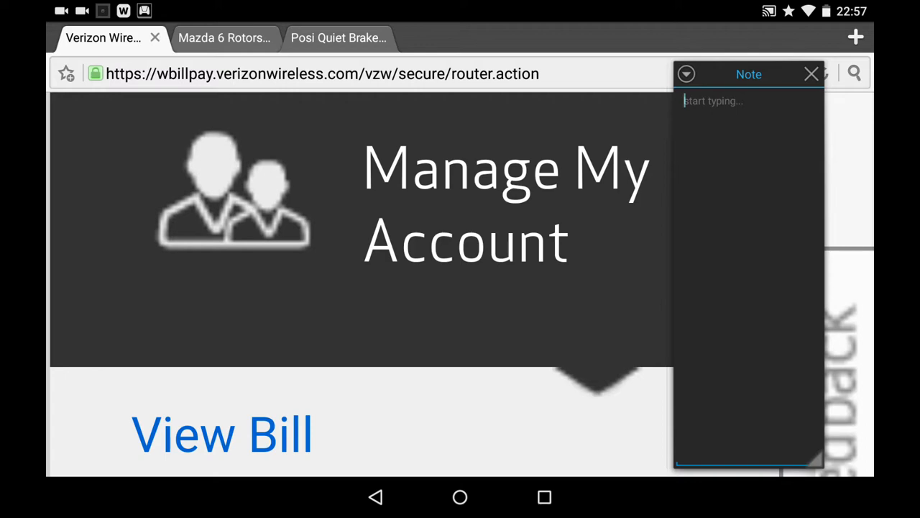
{"action": "scroll", "scroll_direction": "down", "scroll_amount": 3}
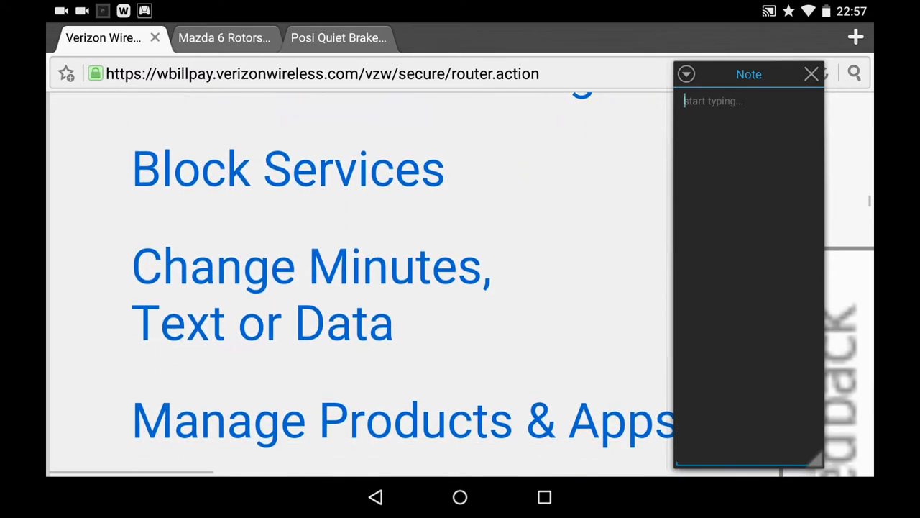
{"action": "scroll", "scroll_direction": "down", "scroll_amount": 3}
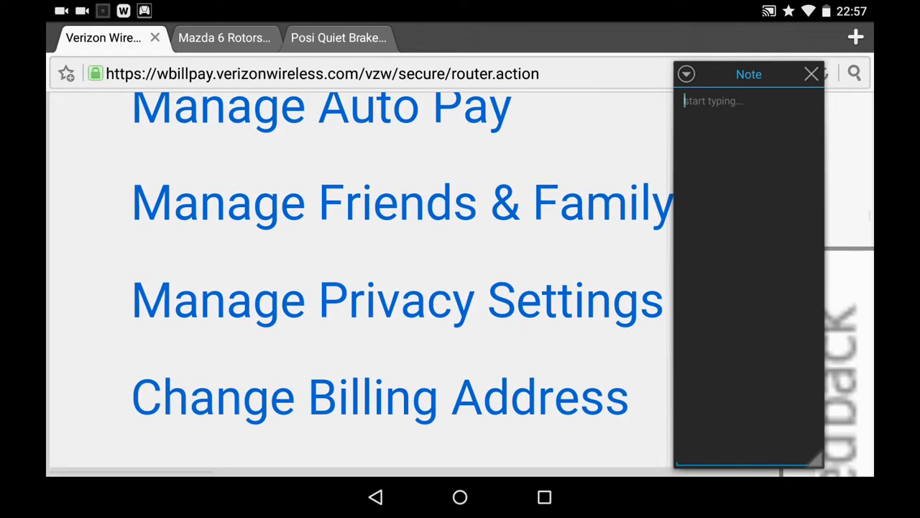
{"action": "left_click", "coordinate": [747, 101]}
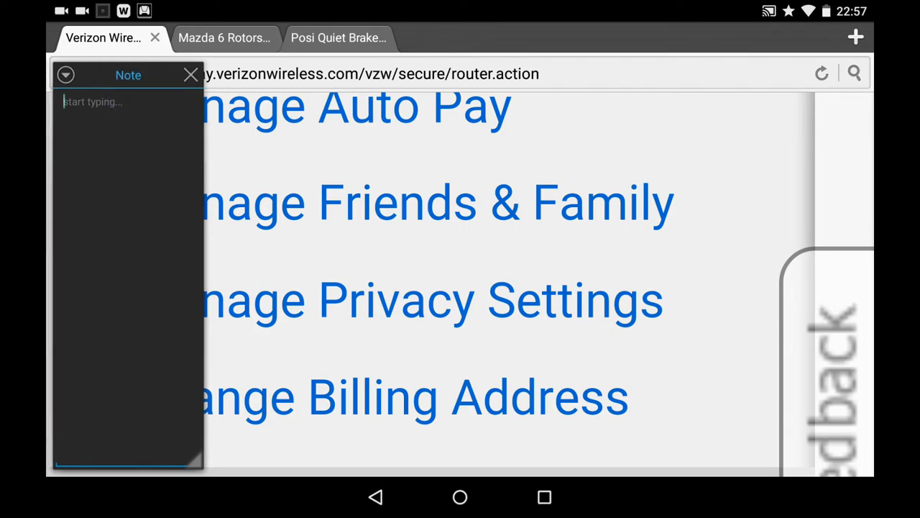
{"action": "left_click", "coordinate": [426, 299]}
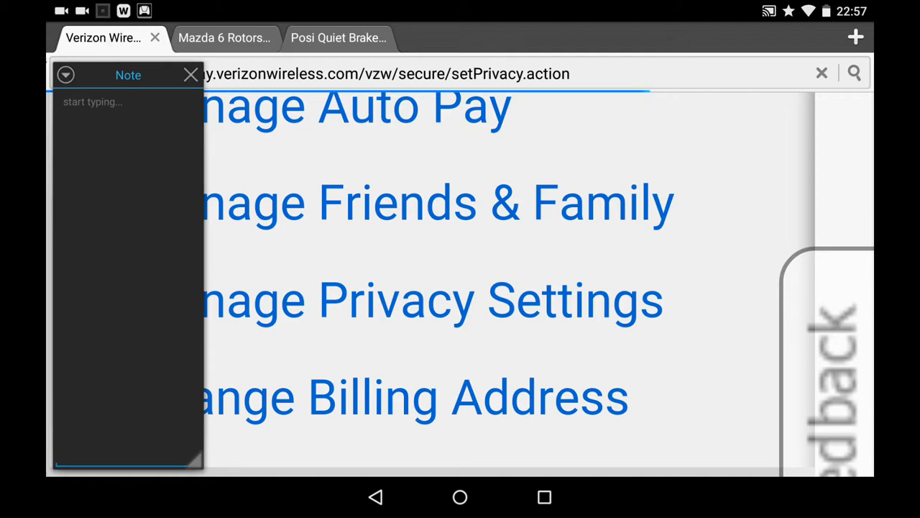
Scroll the privacy page to confirm Don't Share CPNI, no aggregate reports, and No for mobile advertising
{"action": "left_click", "coordinate": [424, 300]}
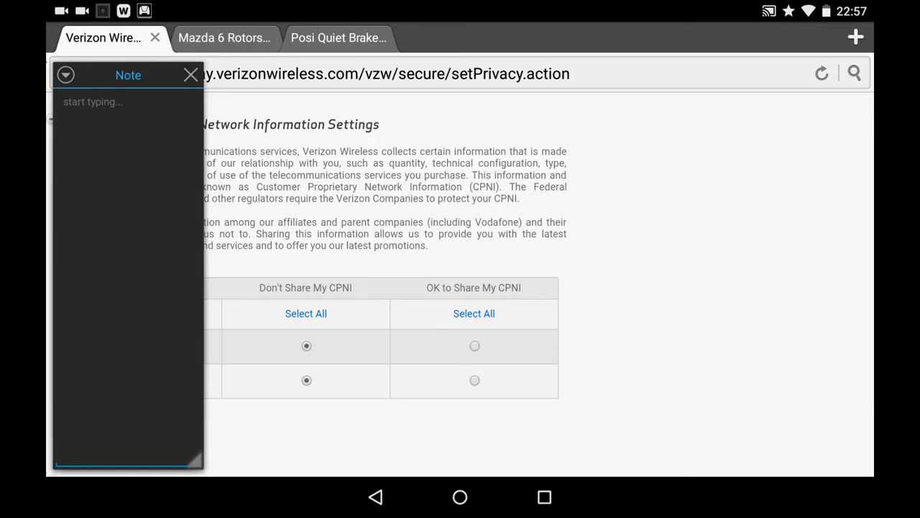
{"action": "scroll", "scroll_direction": "down", "scroll_amount": 3}
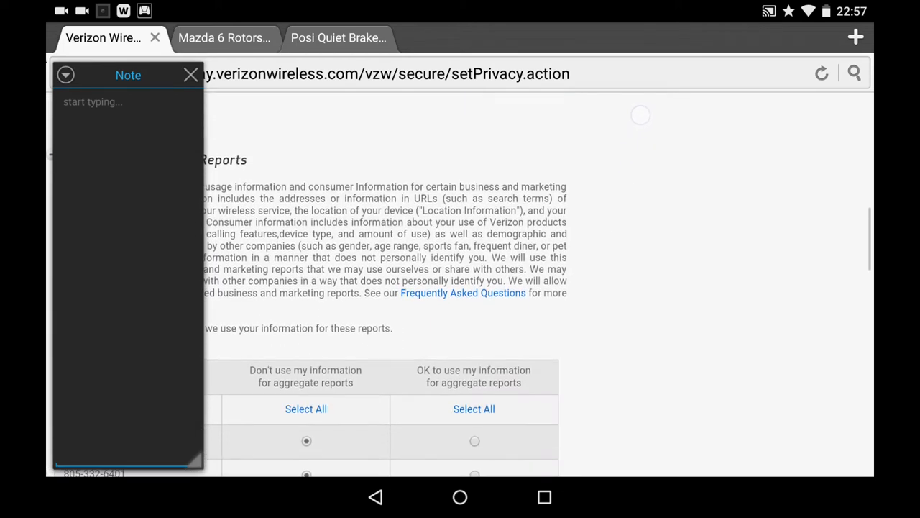
{"action": "scroll", "scroll_direction": "down", "scroll_amount": 3}
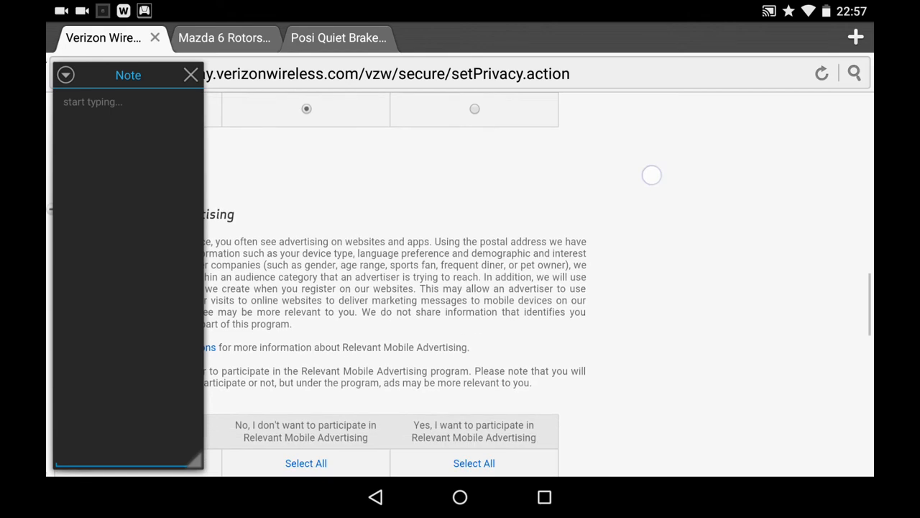
{"action": "scroll", "scroll_direction": "down", "scroll_amount": 3}
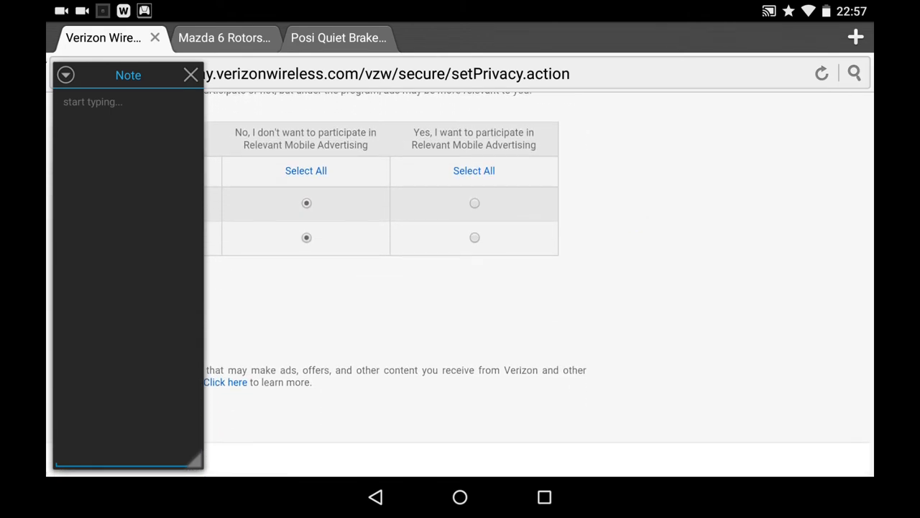